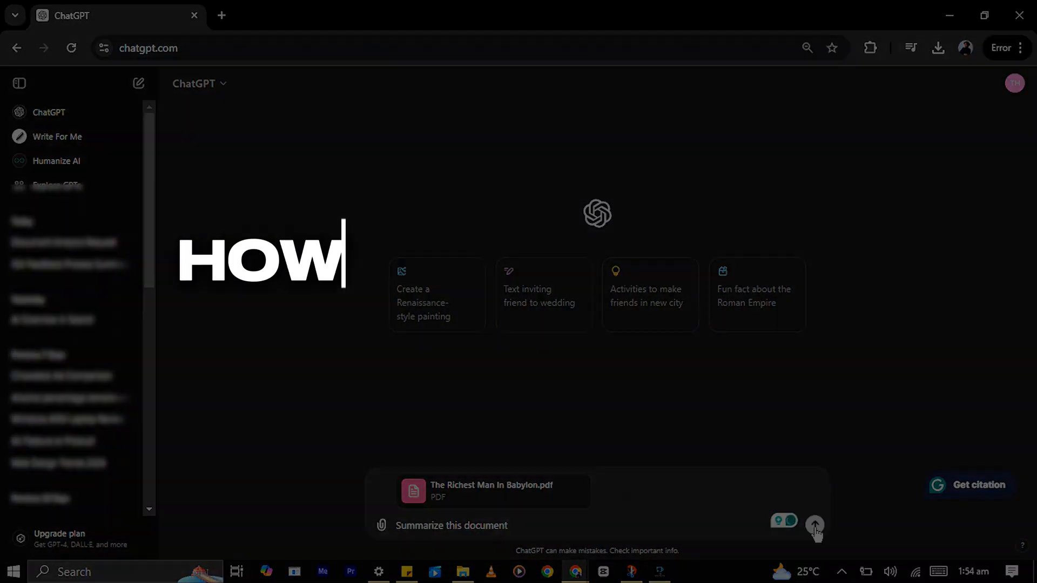
Start a new Chrome tab to navigate to ChatGPT
{"action": "left_click", "coordinate": [815, 527]}
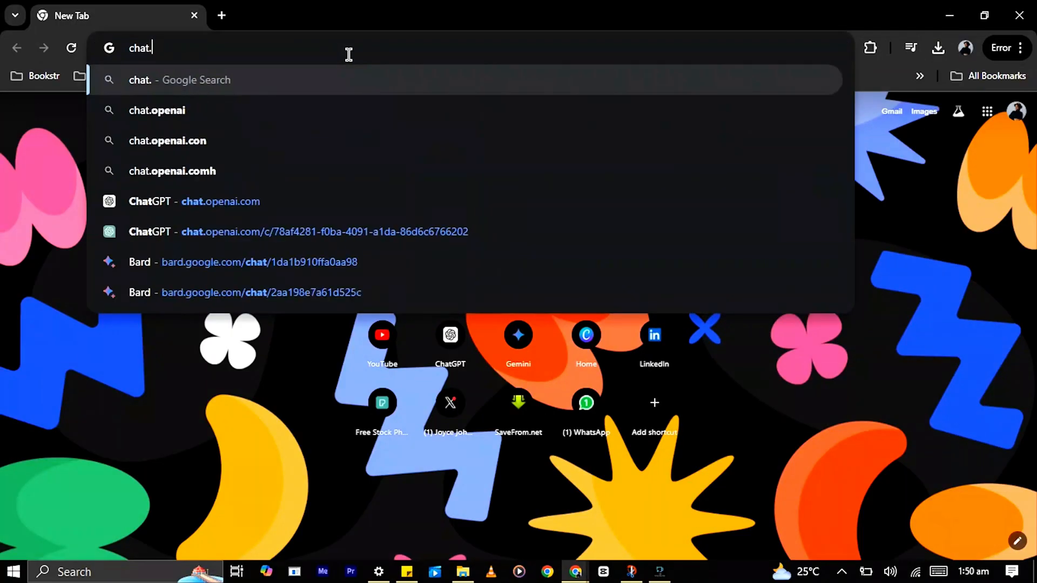
Load chat.openai.com so an empty ChatGPT chat appears
{"action": "type", "text": "openai.c"}
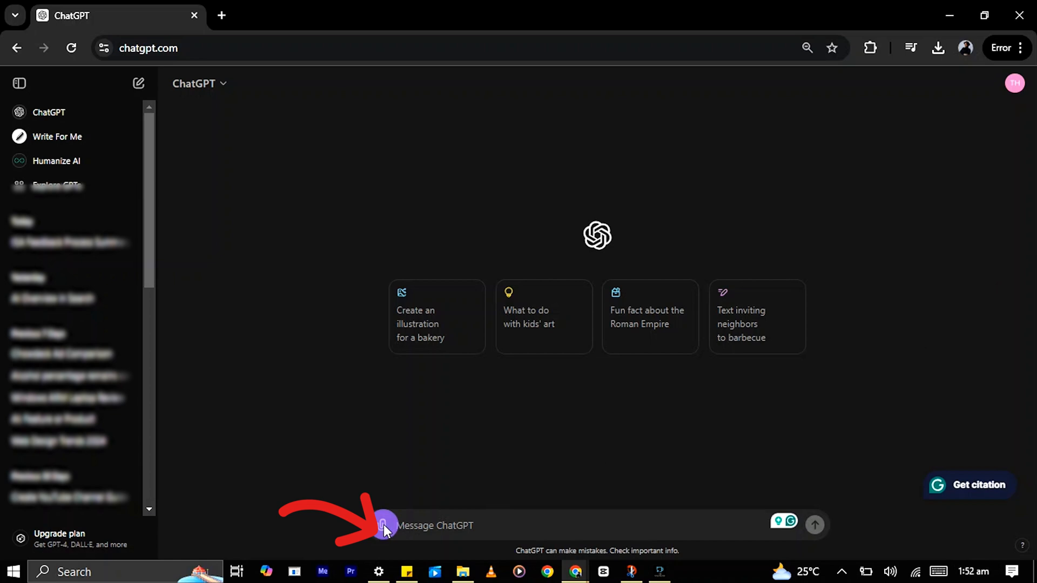
Choose 'Upload from computer' from the attach options to bring up the file picker
{"action": "left_click", "coordinate": [382, 525]}
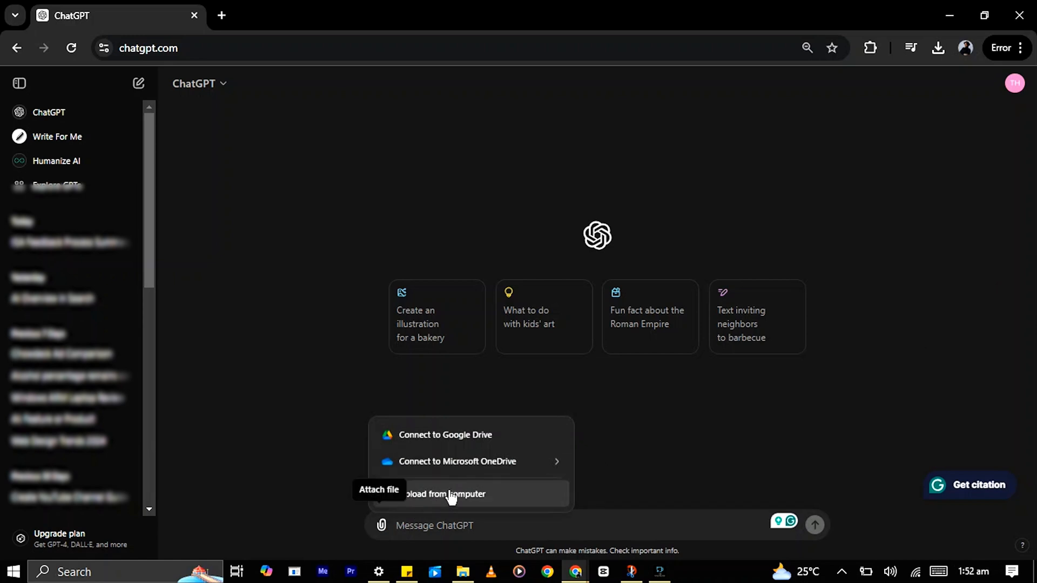
{"action": "left_click", "coordinate": [449, 493]}
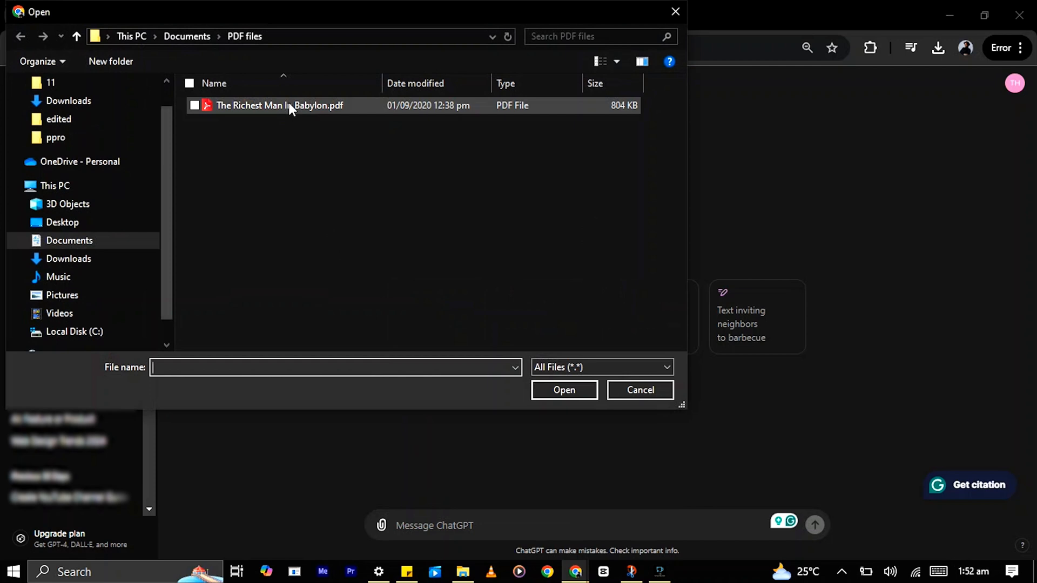
{"action": "mouse_move", "coordinate": [279, 105]}
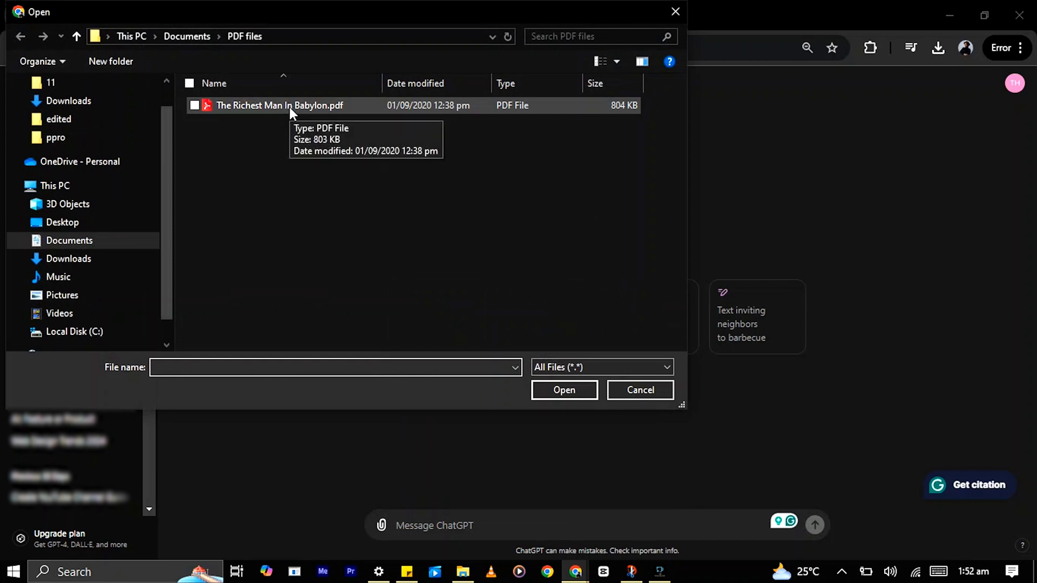
Select 'The Richest Man In Babylon.pdf' in the PDF files folder
{"action": "left_click", "coordinate": [279, 105]}
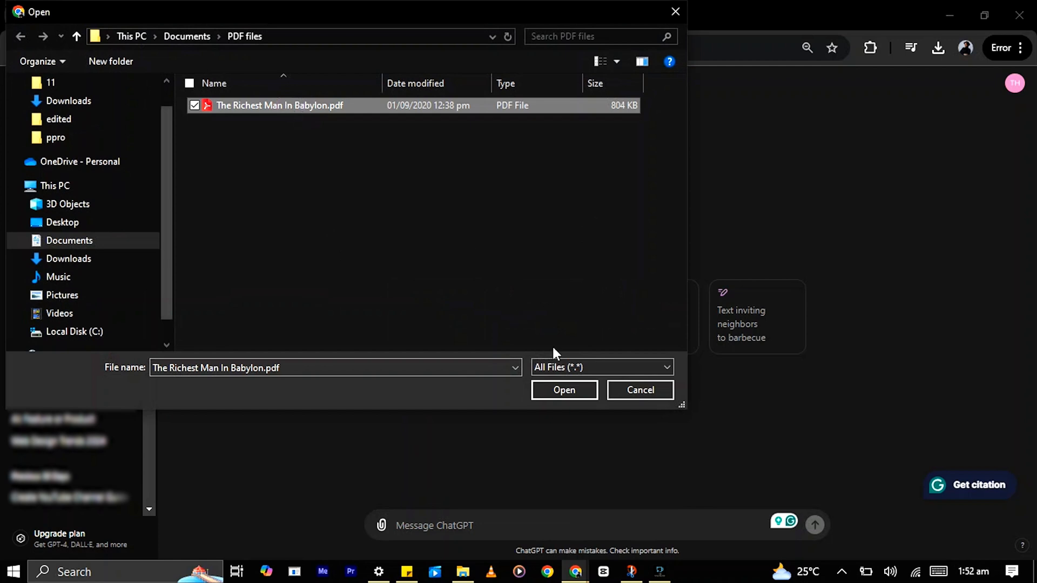
Confirm the dialog so The Richest Man In Babylon.pdf attaches to the message
{"action": "left_click", "coordinate": [564, 390]}
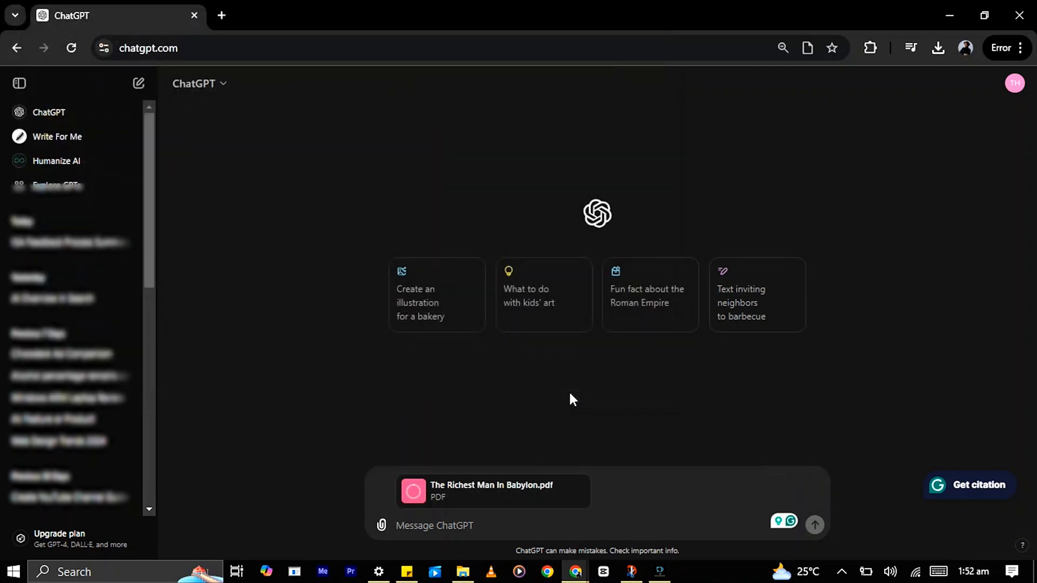
{"action": "mouse_move", "coordinate": [411, 461]}
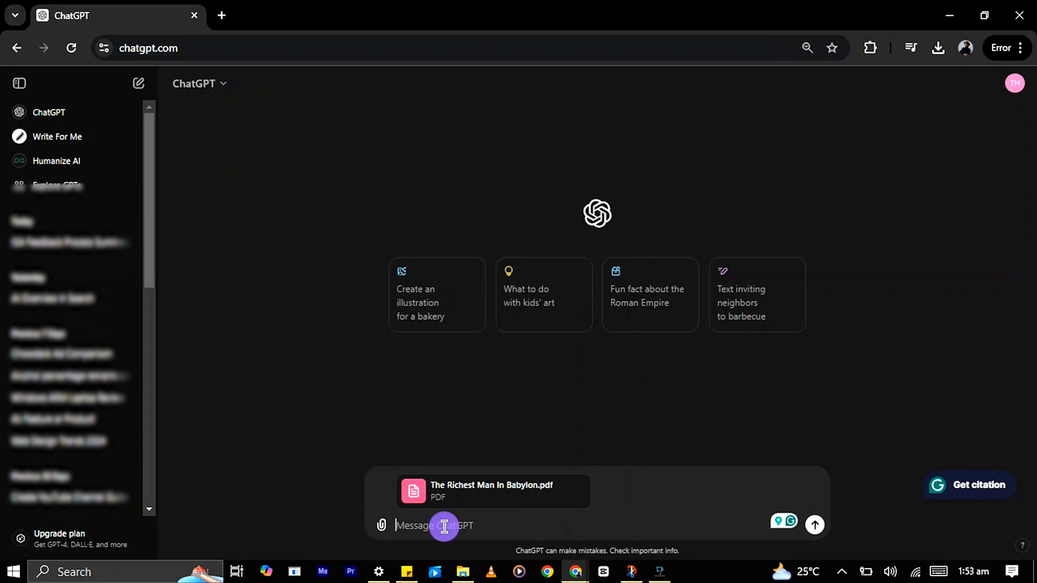
Send 'Summarize this document' with the attached PDF so the reply starts generating
{"action": "type", "text": "Summarize"}
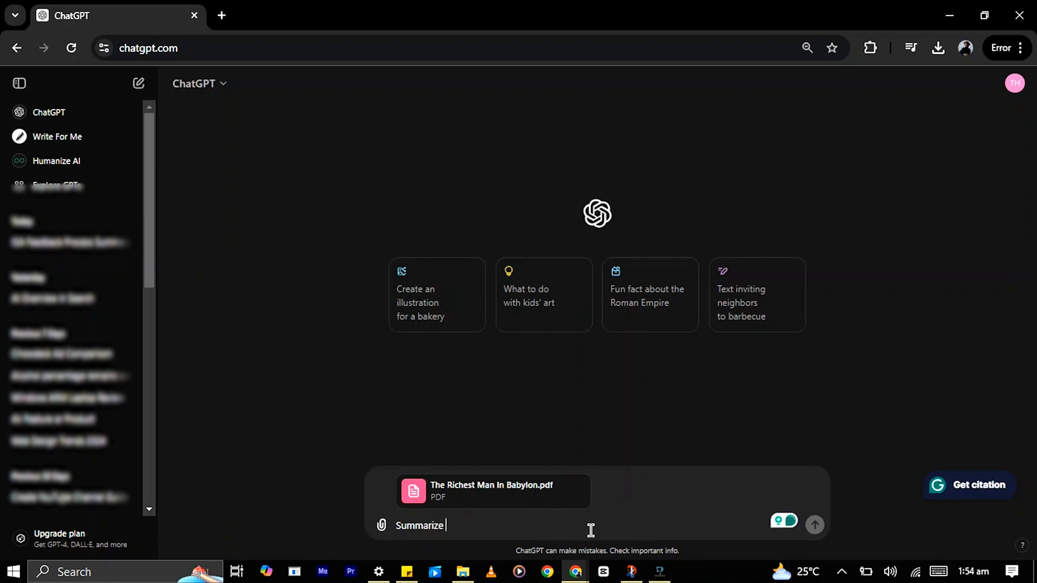
{"action": "type", "text": "this document"}
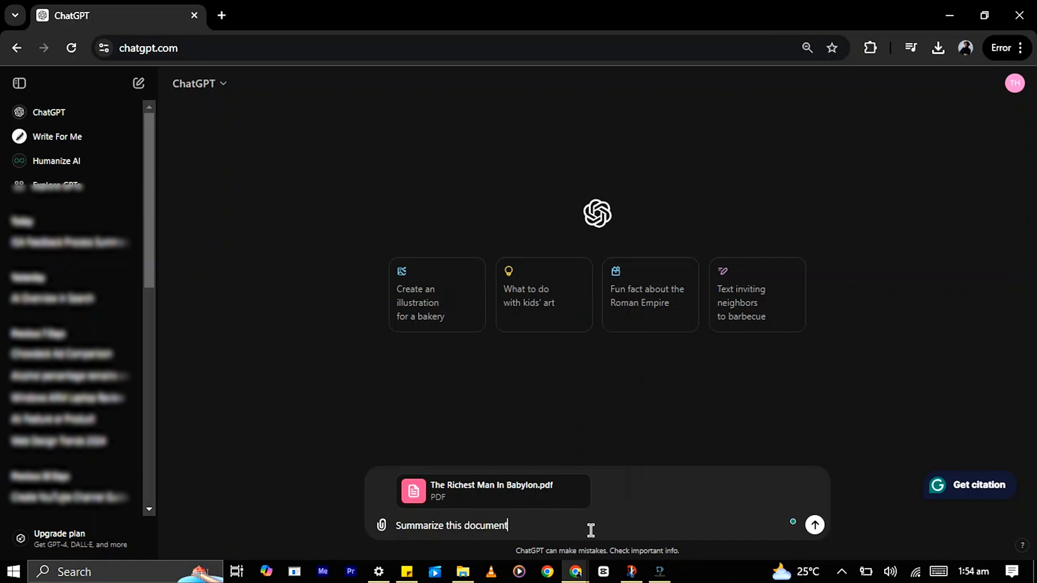
{"action": "left_click", "coordinate": [814, 525]}
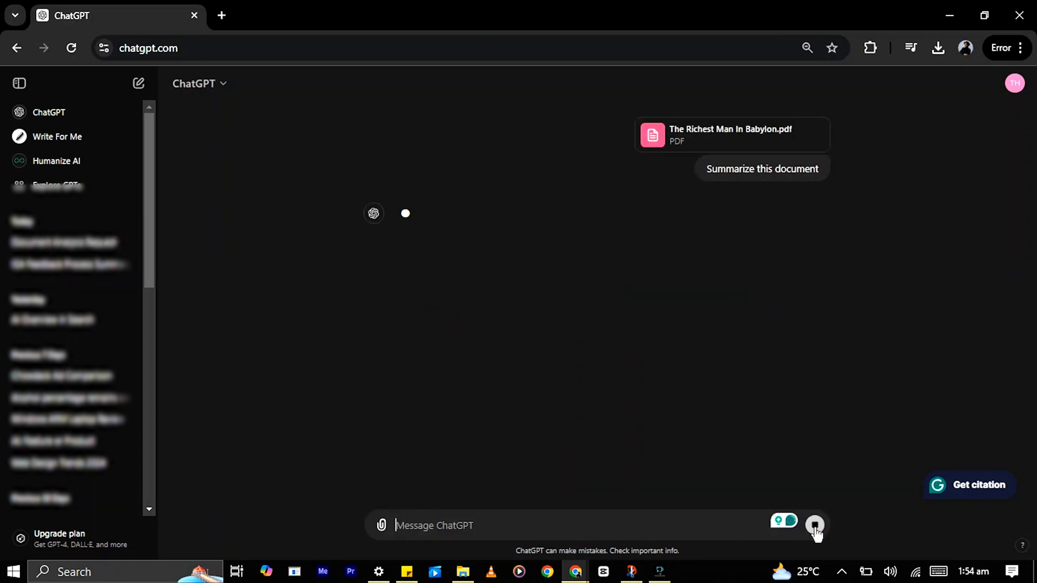